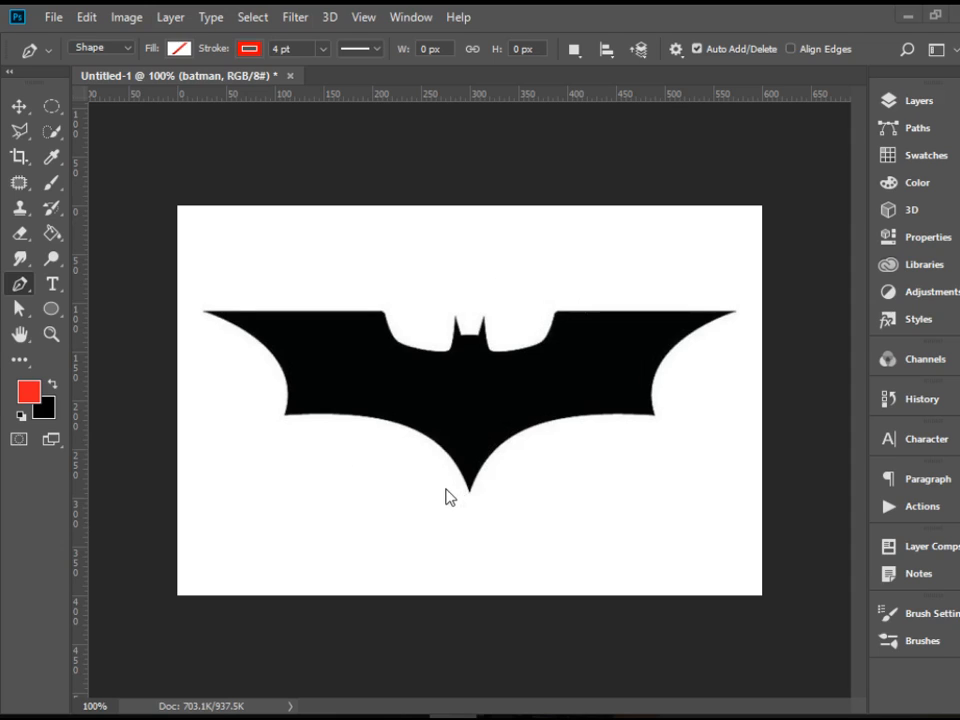
pyautogui.moveTo(224, 344)
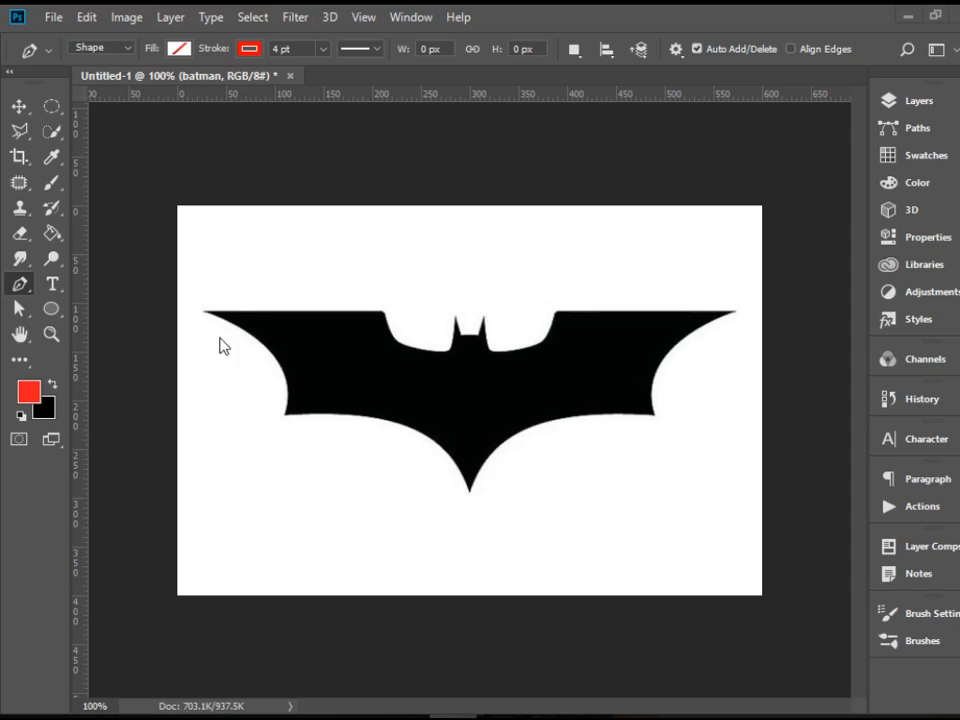
pyautogui.moveTo(464, 482)
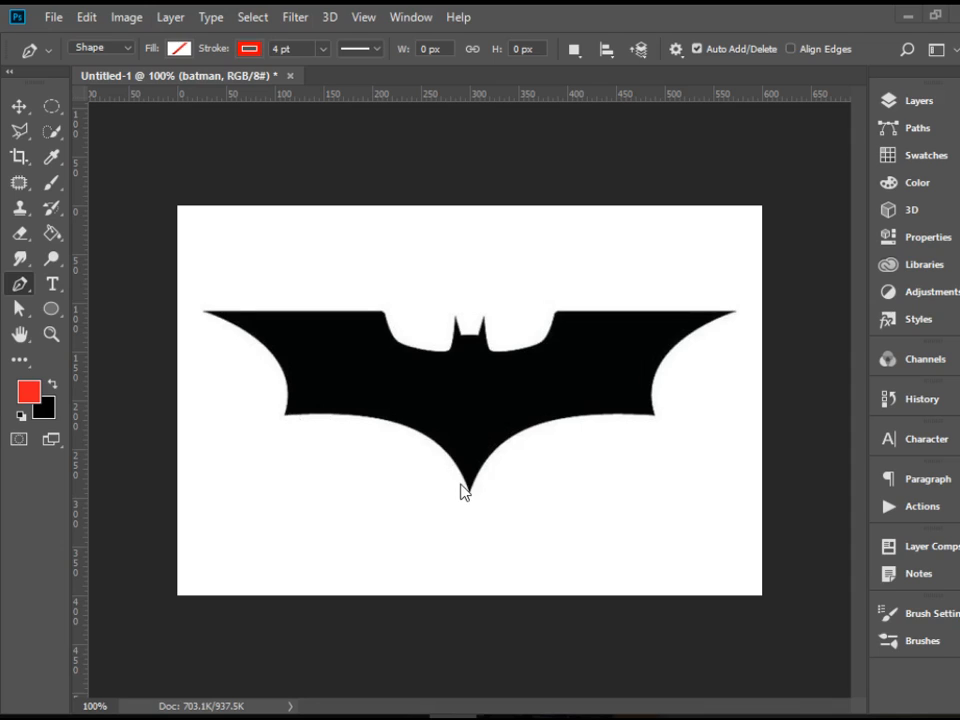
pyautogui.moveTo(742, 320)
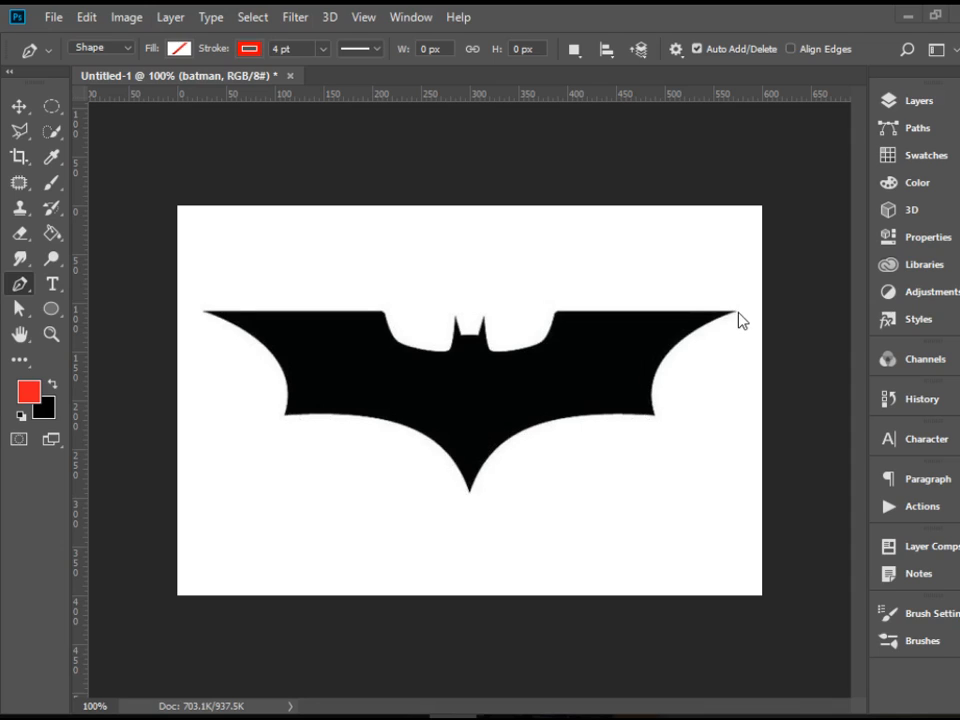
pyautogui.moveTo(520, 318)
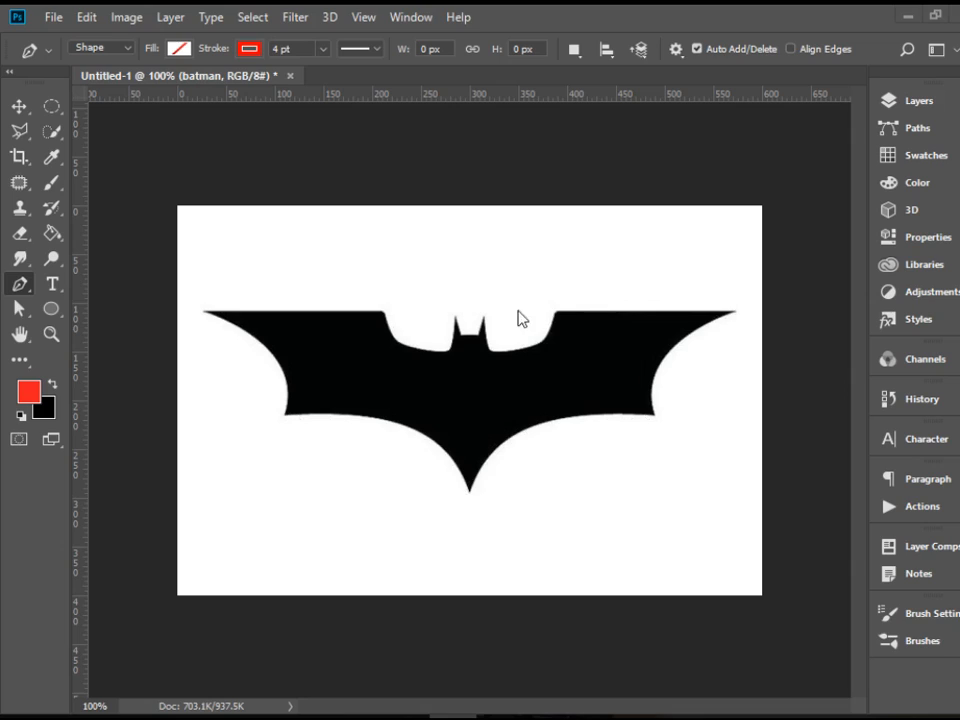
pyautogui.moveTo(490, 358)
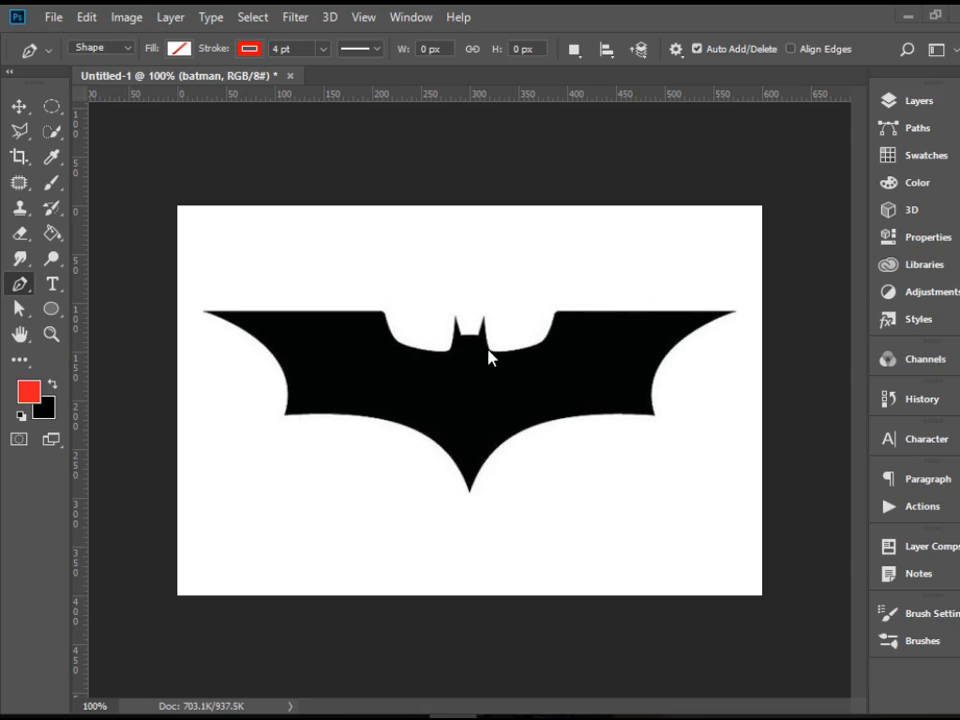
pyautogui.moveTo(316, 324)
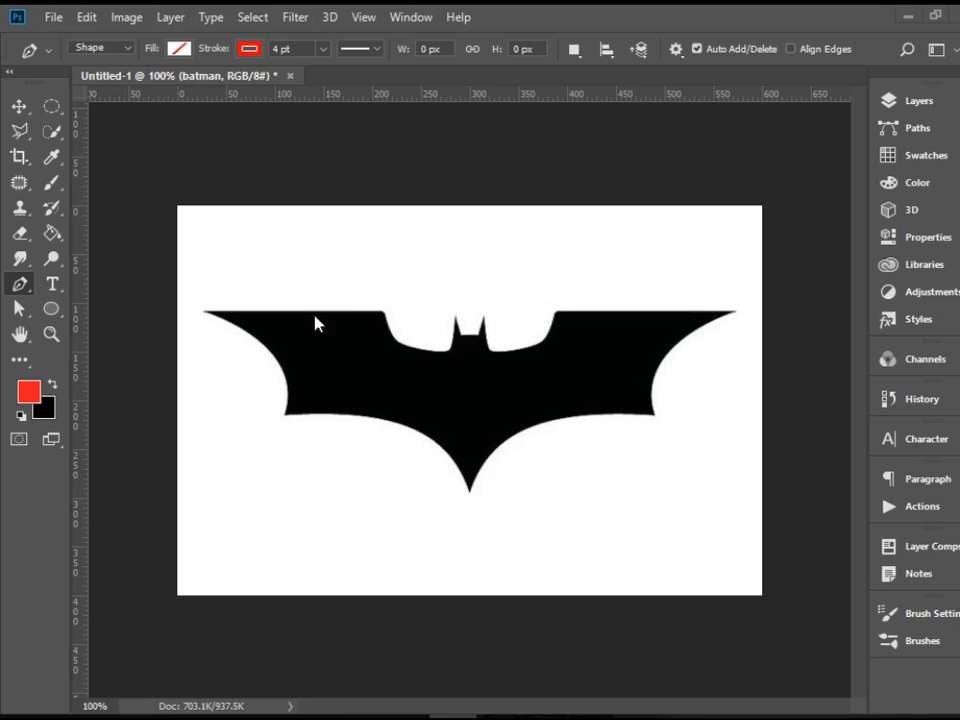
pyautogui.moveTo(448, 336)
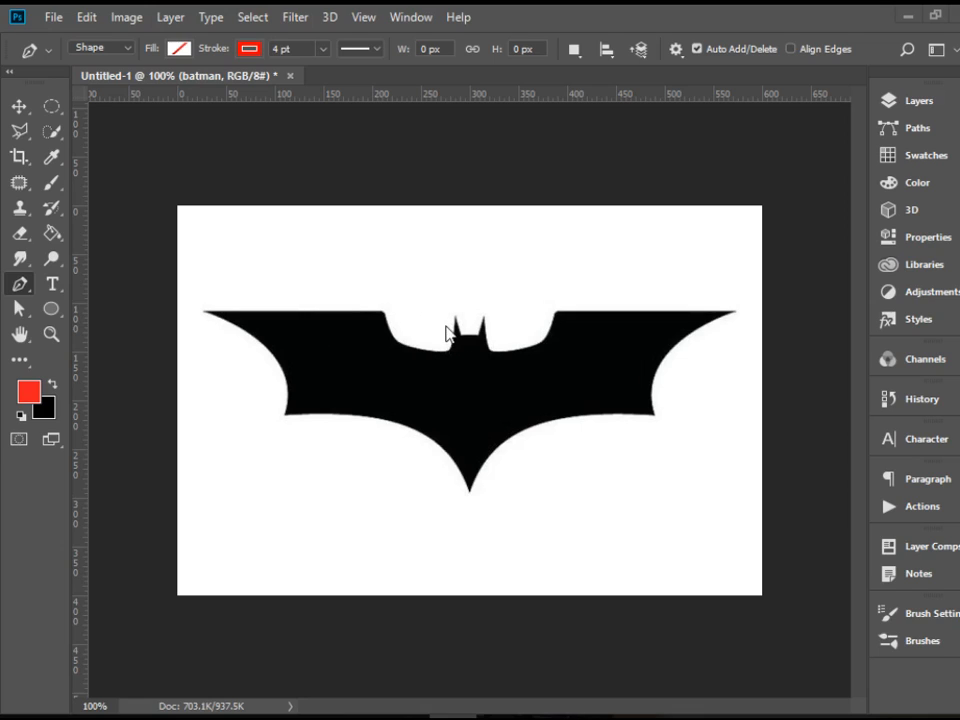
# Step: Show the Layers panel to fade the Batman logo layer before tracing
pyautogui.click(918, 100)
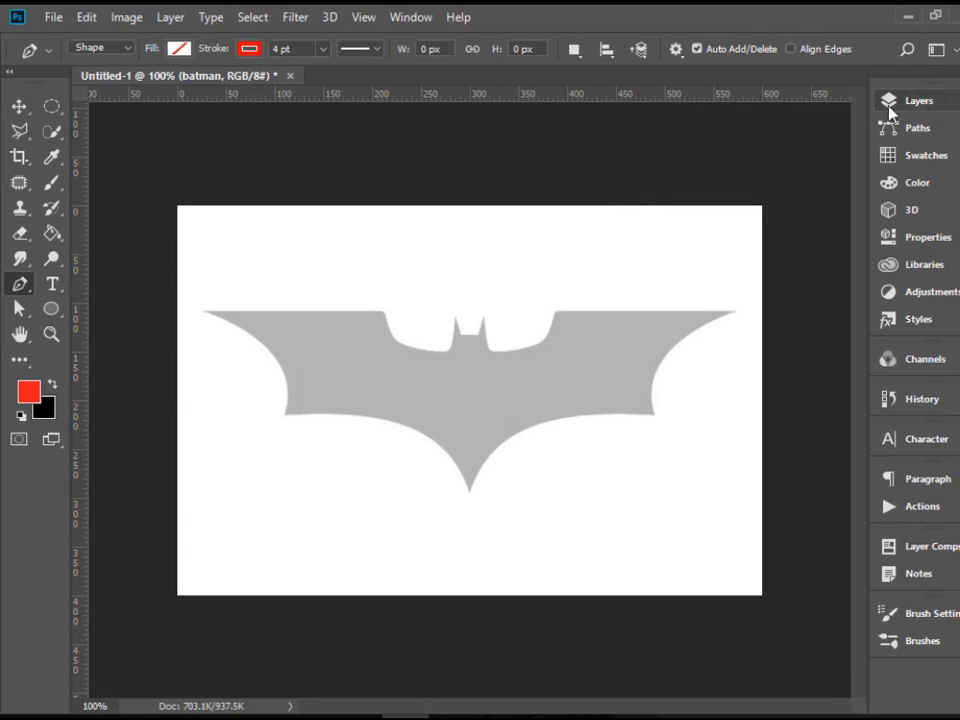
pyautogui.moveTo(120, 358)
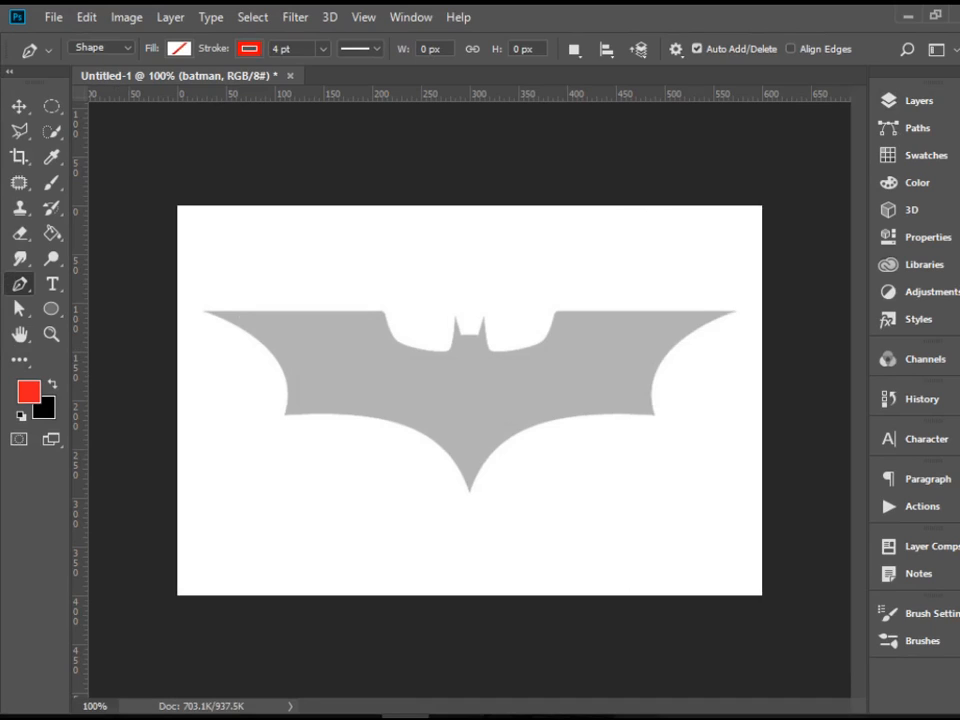
pyautogui.moveTo(18, 284)
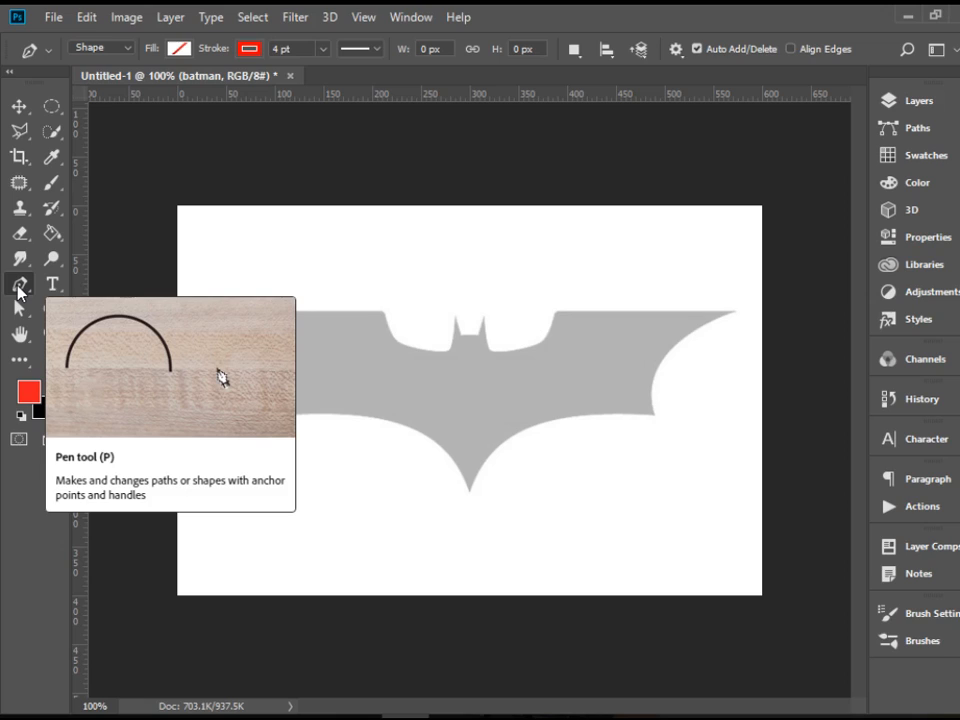
pyautogui.moveTo(128, 62)
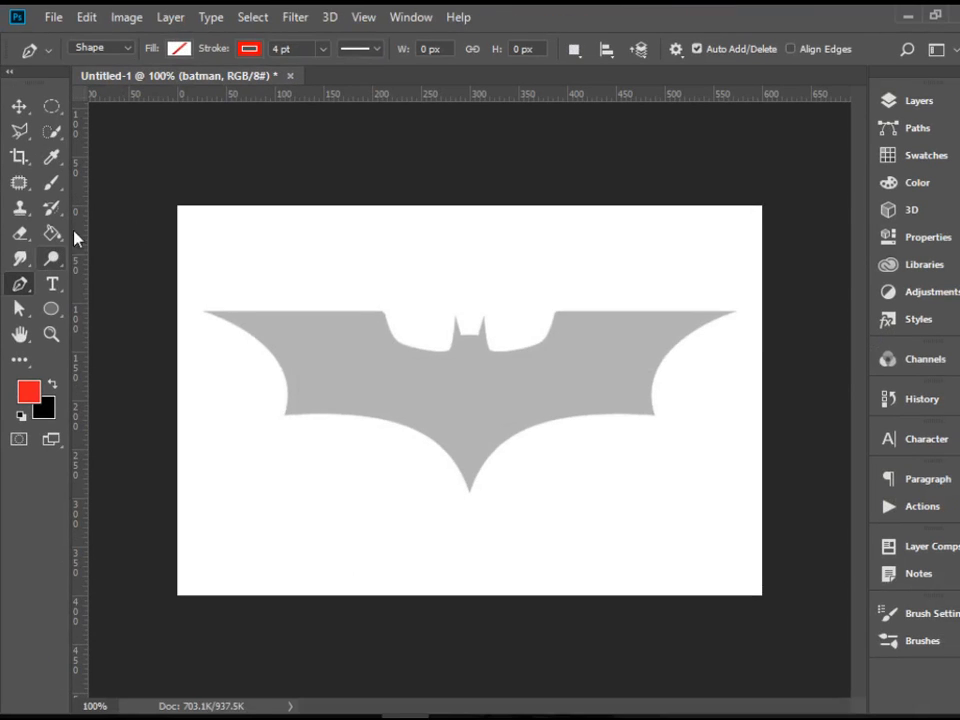
pyautogui.moveTo(364, 296)
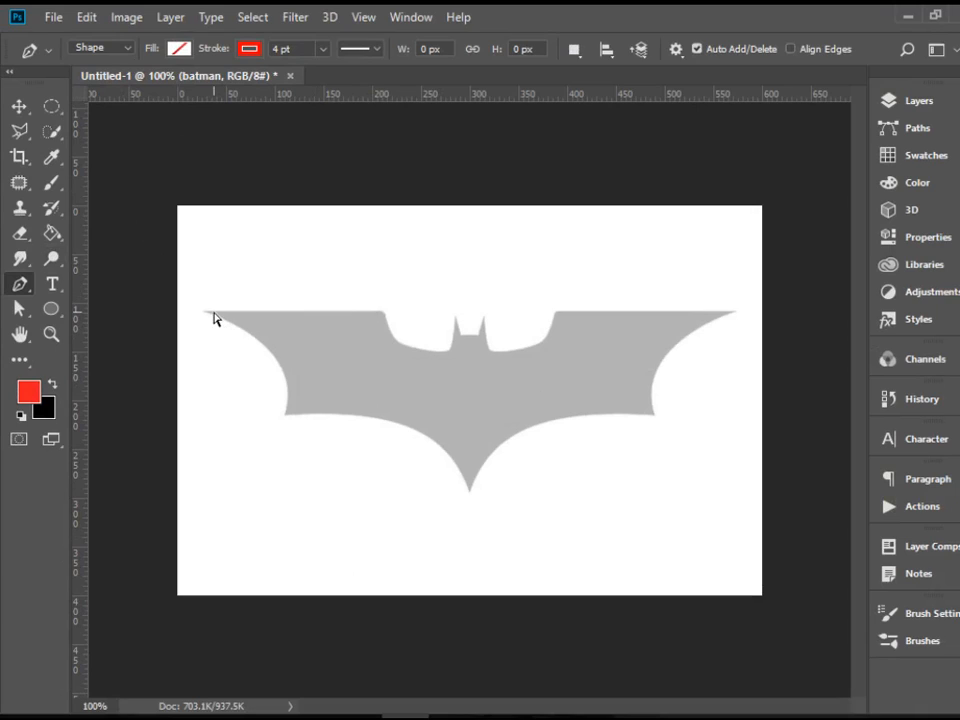
pyautogui.moveTo(208, 340)
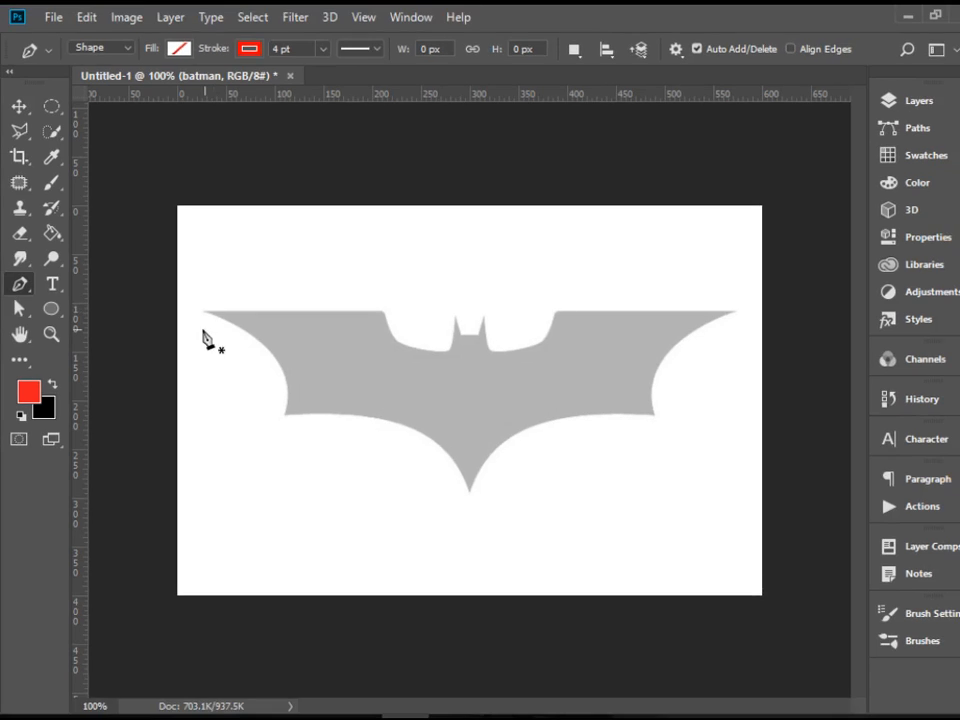
# Step: Anchor the path at the left wingtip and curve it down to the logo's bottom point
pyautogui.click(204, 312)
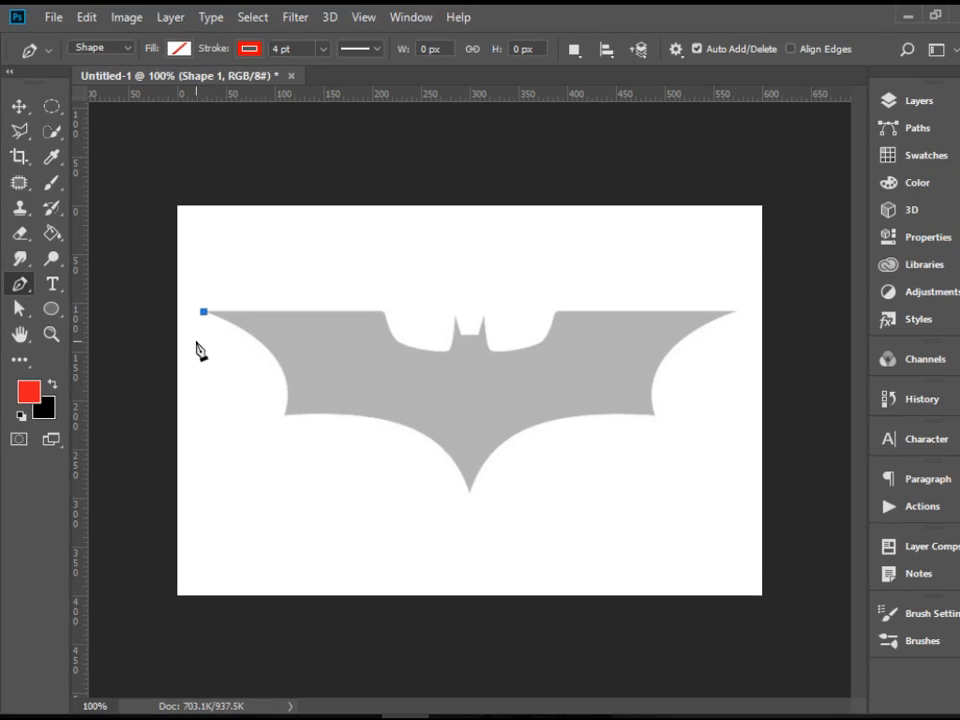
pyautogui.moveTo(224, 408)
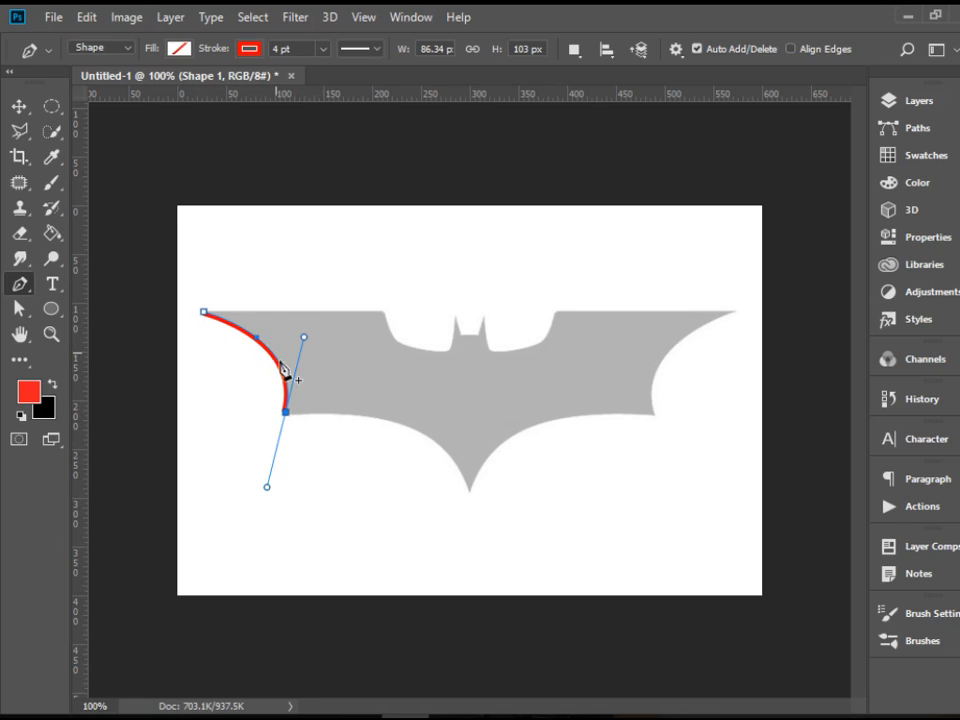
pyautogui.moveTo(304, 490)
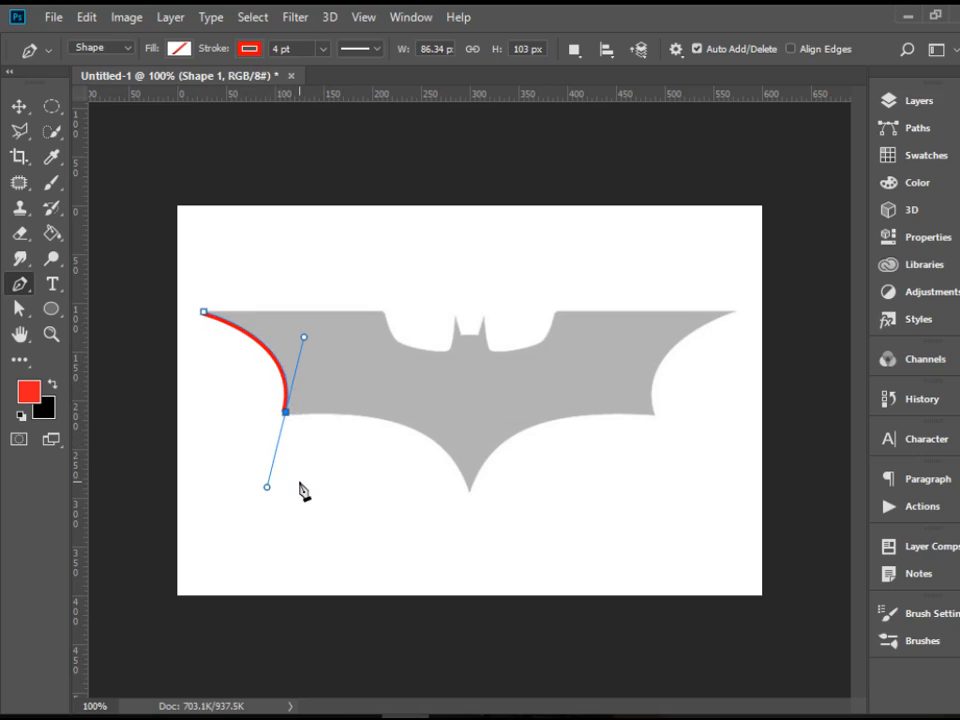
pyautogui.moveTo(476, 500)
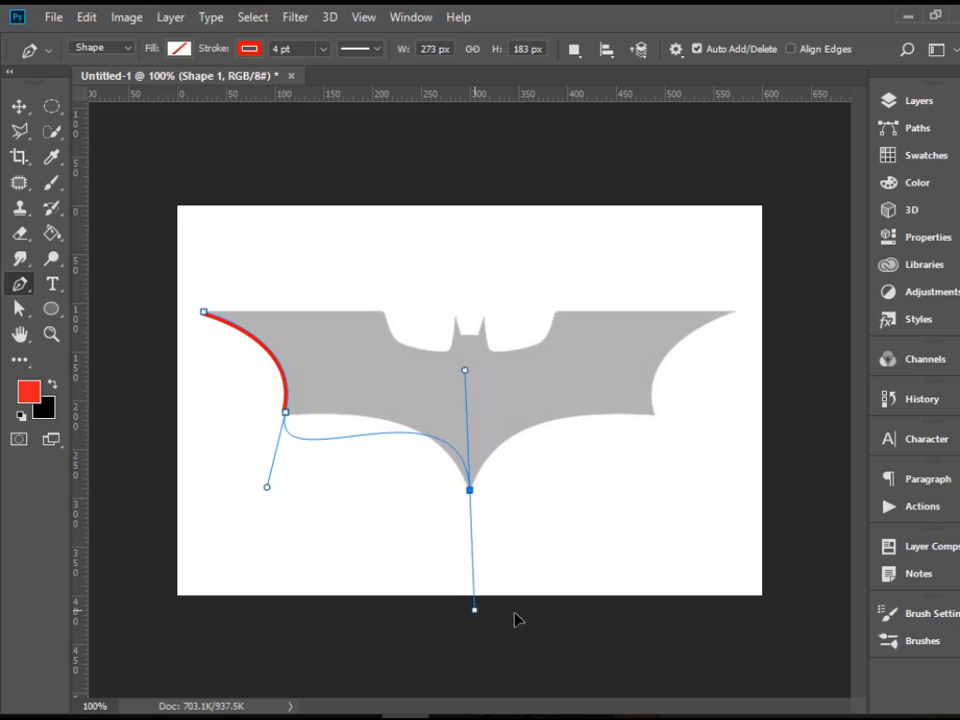
pyautogui.moveTo(474, 610); pyautogui.dragTo(536, 640)
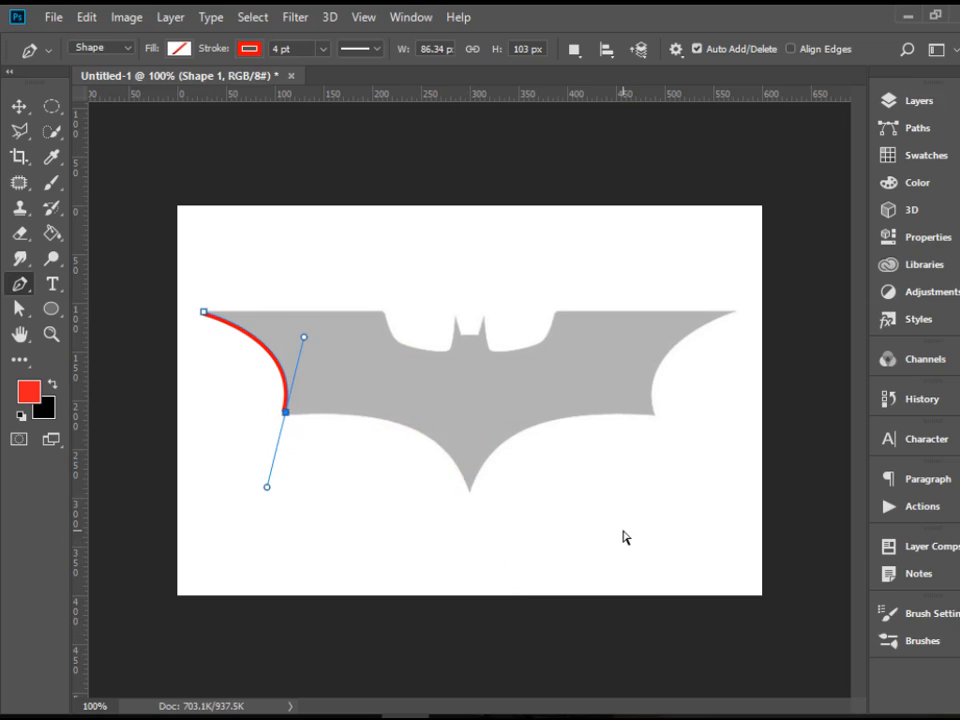
pyautogui.moveTo(272, 444)
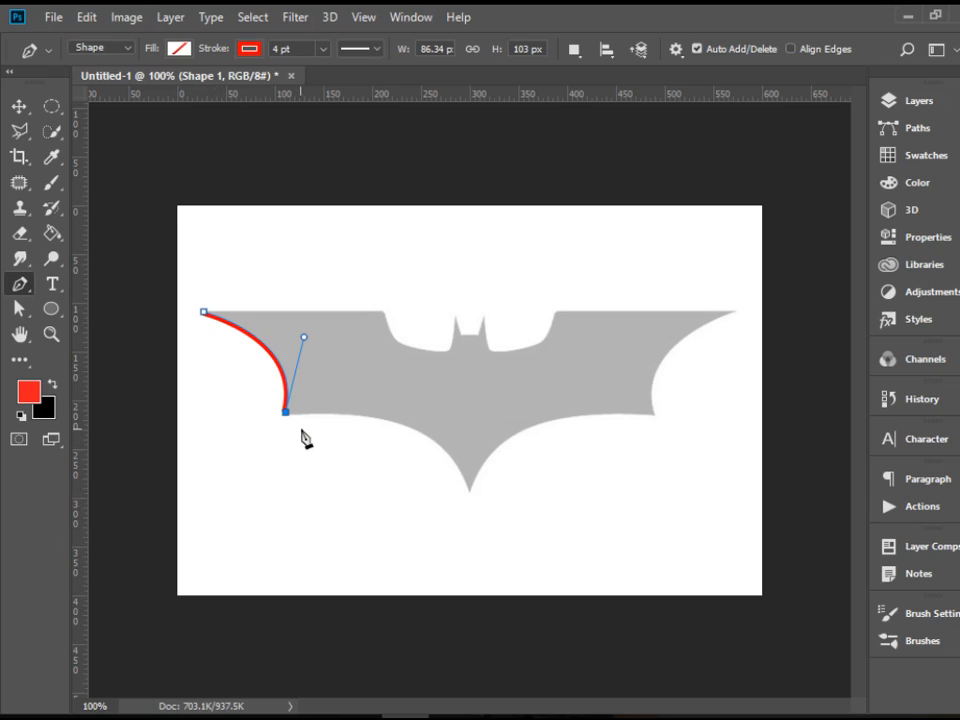
pyautogui.moveTo(476, 504)
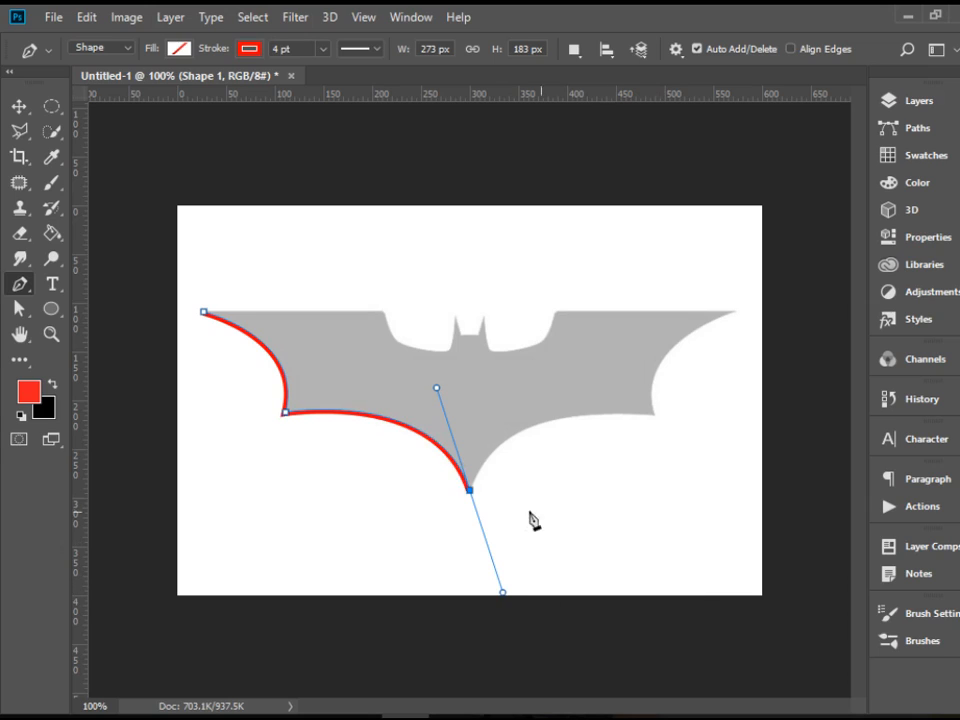
pyautogui.moveTo(476, 504)
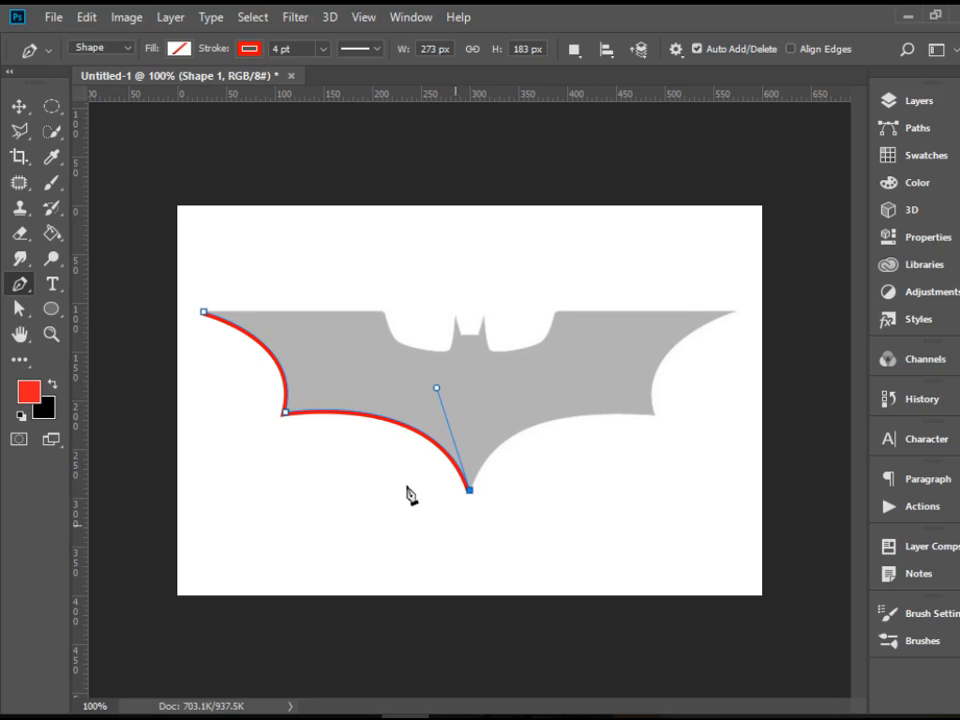
# Step: Shape the right bottom scallop and run the curve up the right wing edge to its tip
pyautogui.moveTo(436, 388); pyautogui.dragTo(656, 414)
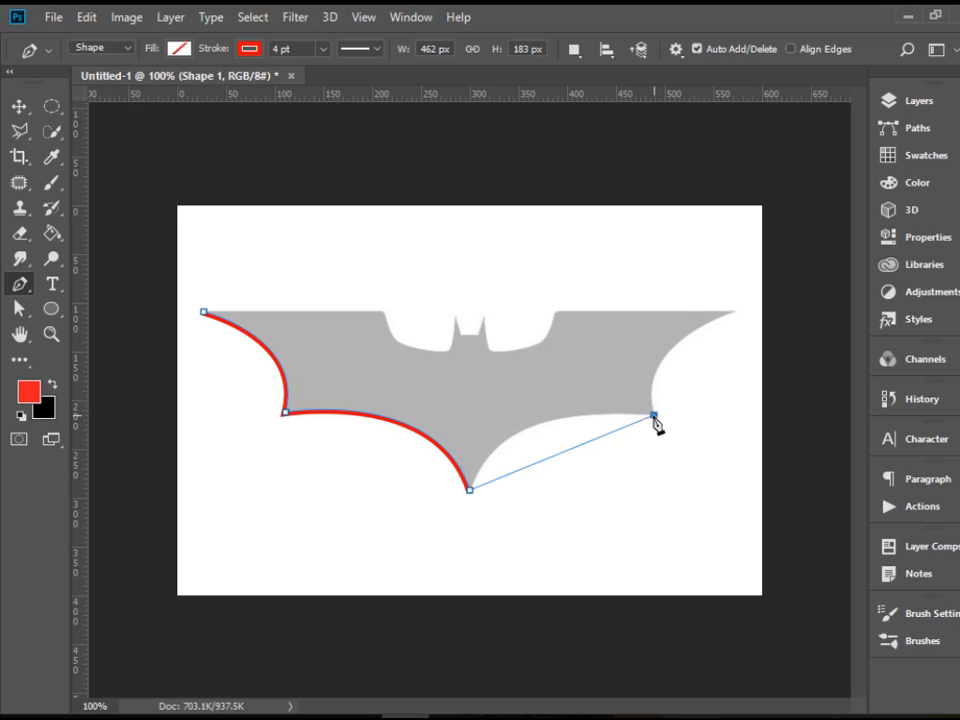
pyautogui.moveTo(654, 414); pyautogui.dragTo(820, 444)
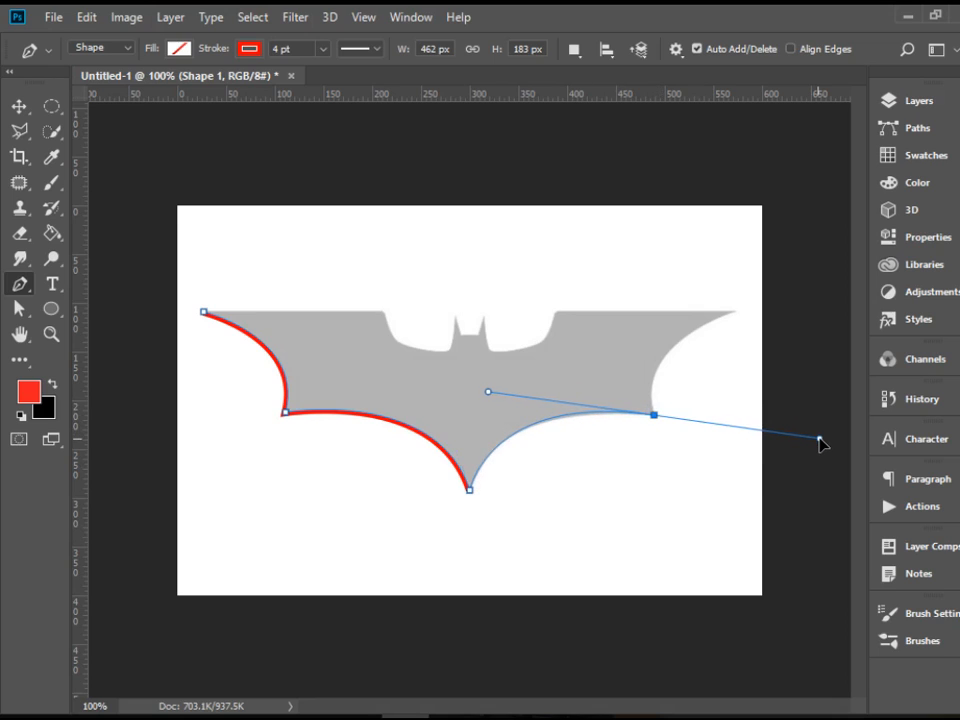
pyautogui.moveTo(820, 444); pyautogui.dragTo(820, 432)
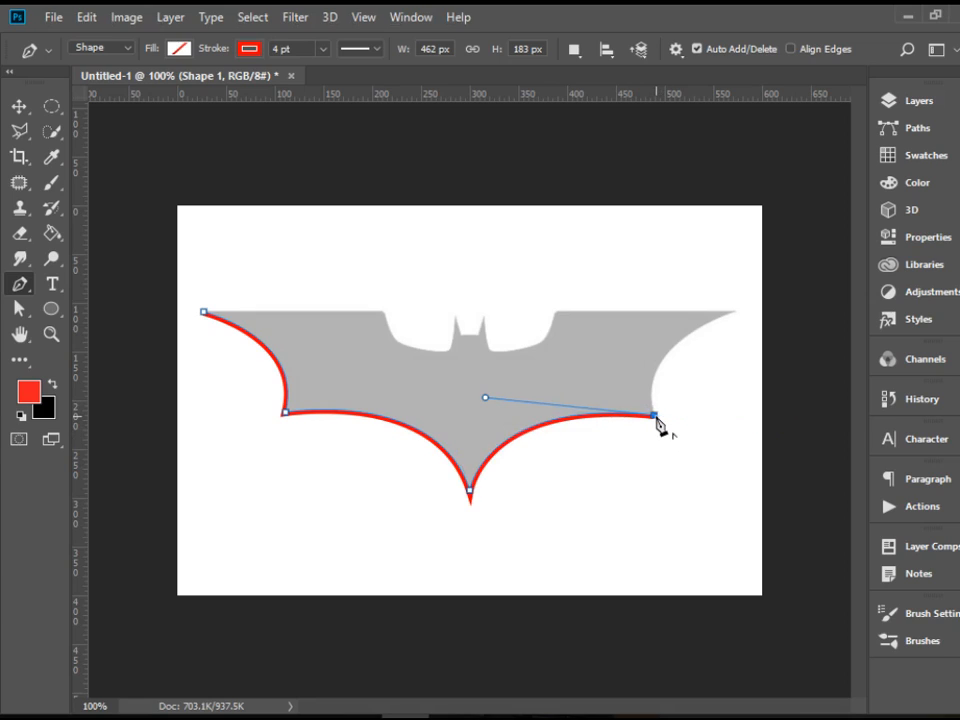
pyautogui.moveTo(656, 414); pyautogui.dragTo(732, 312)
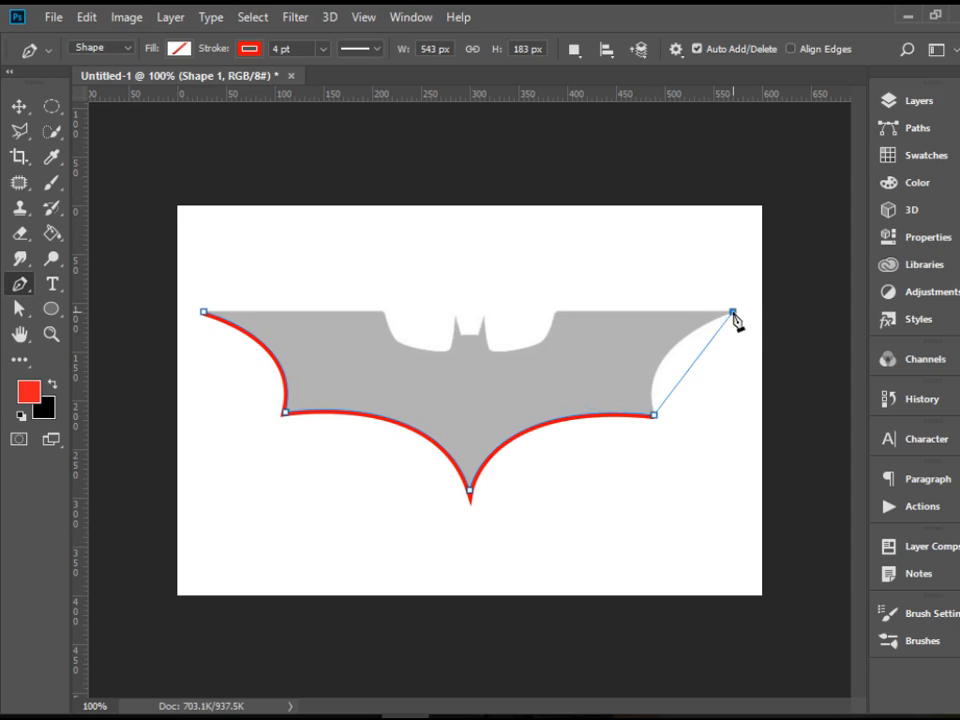
pyautogui.moveTo(732, 312); pyautogui.dragTo(836, 280)
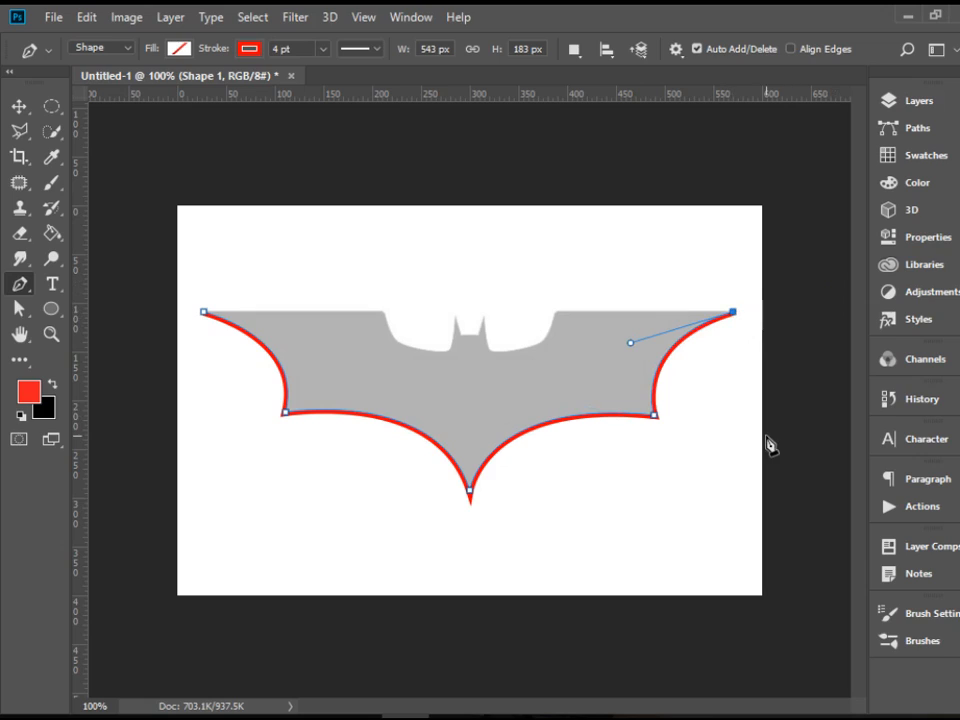
pyautogui.moveTo(564, 322)
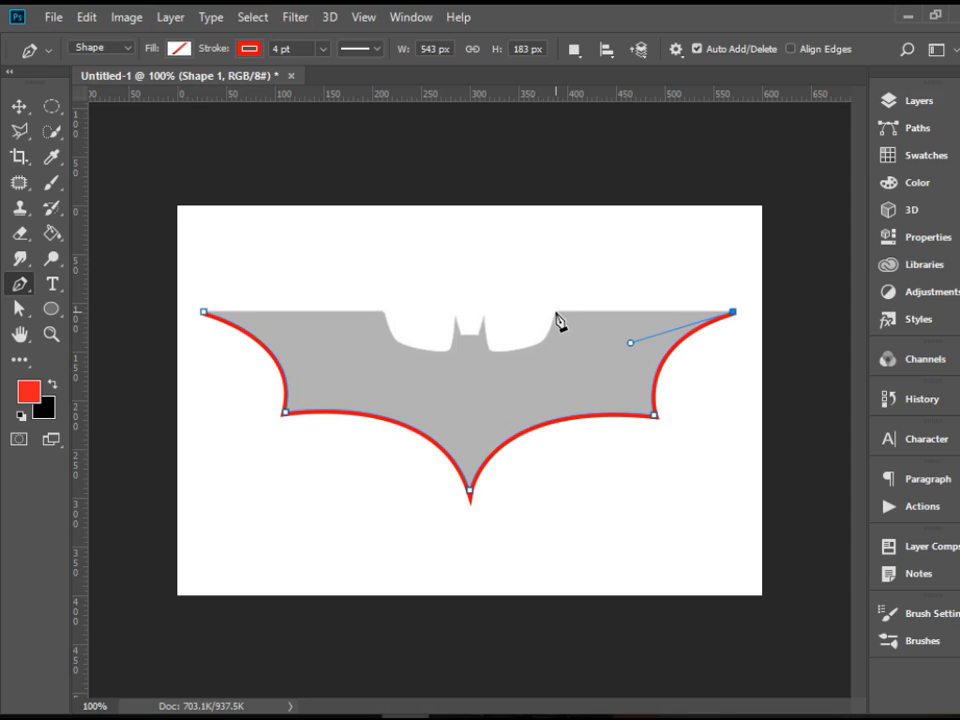
# Step: Extend the outline along the top edge and drop the curve to the right ear base
pyautogui.moveTo(628, 344); pyautogui.dragTo(556, 312)
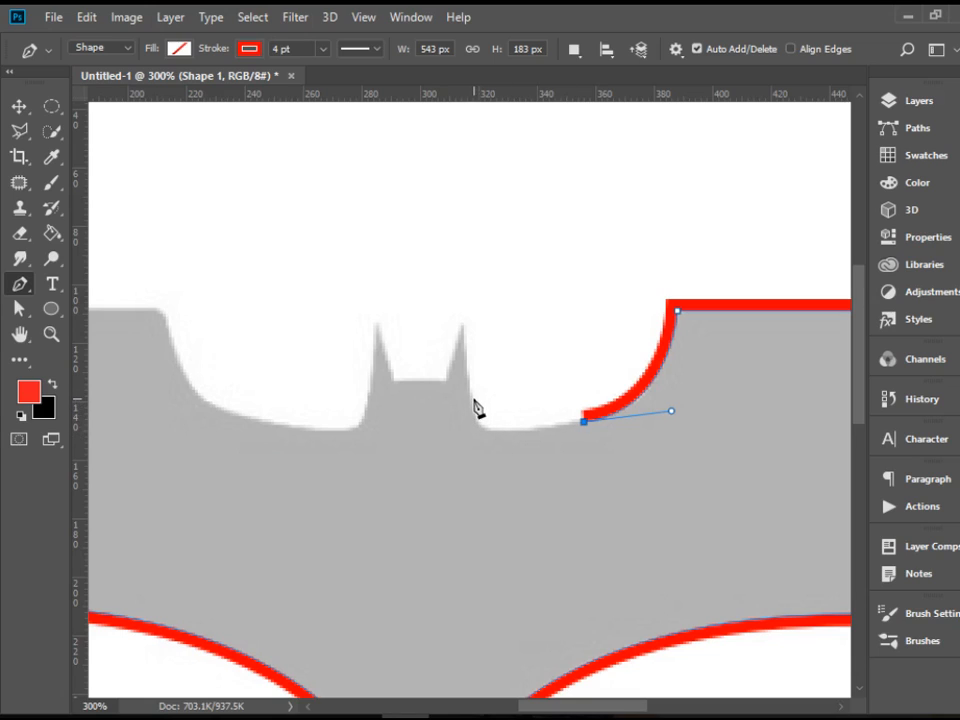
pyautogui.moveTo(584, 420); pyautogui.dragTo(474, 400)
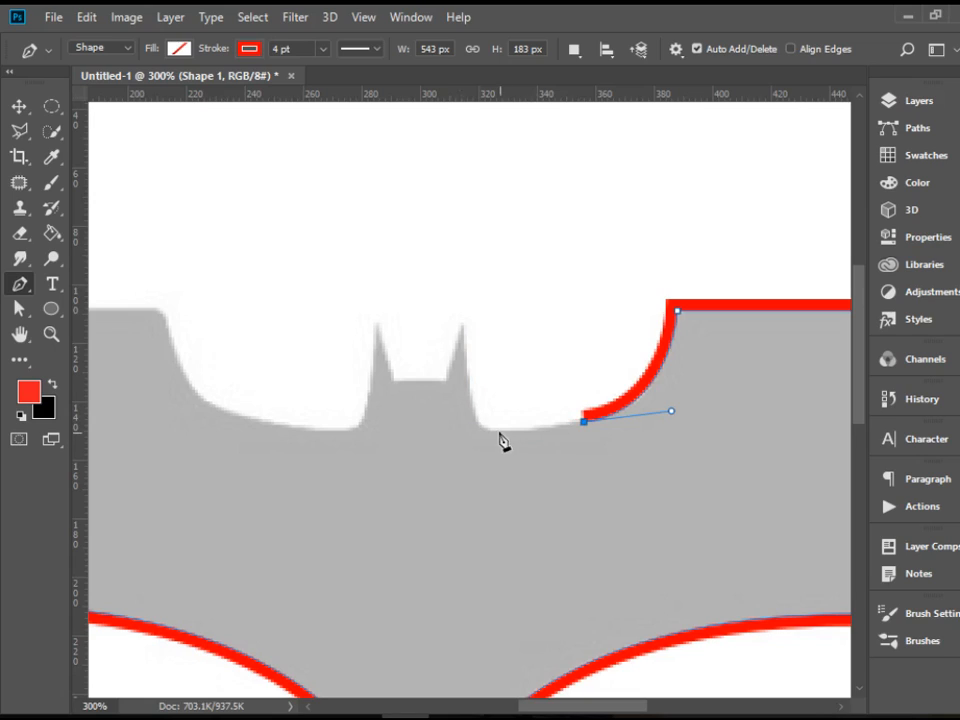
pyautogui.moveTo(500, 444)
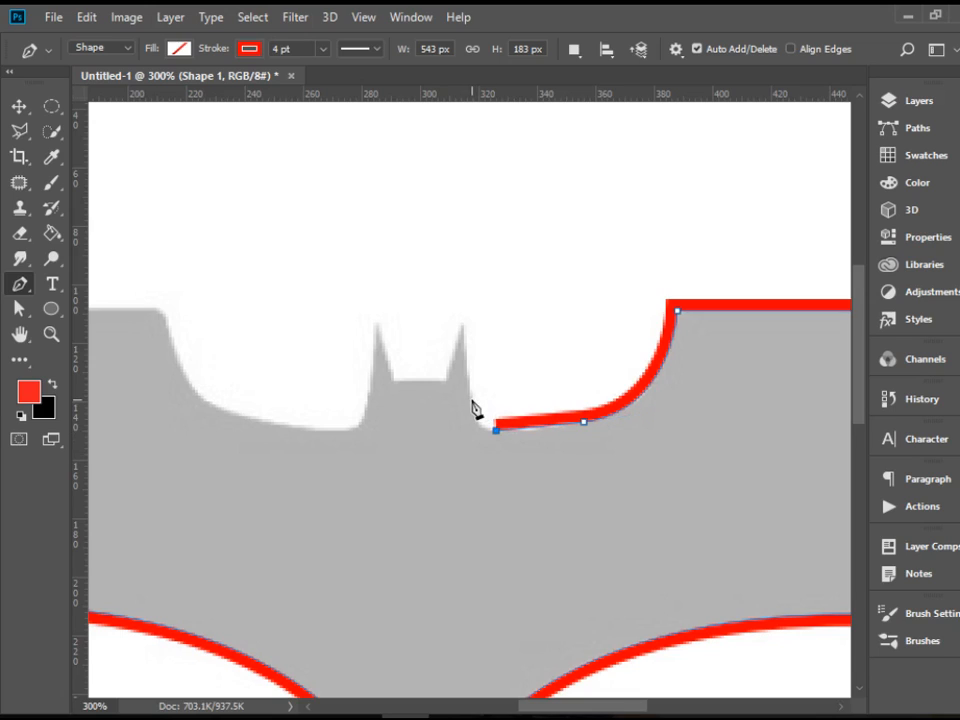
pyautogui.moveTo(496, 432); pyautogui.dragTo(472, 398)
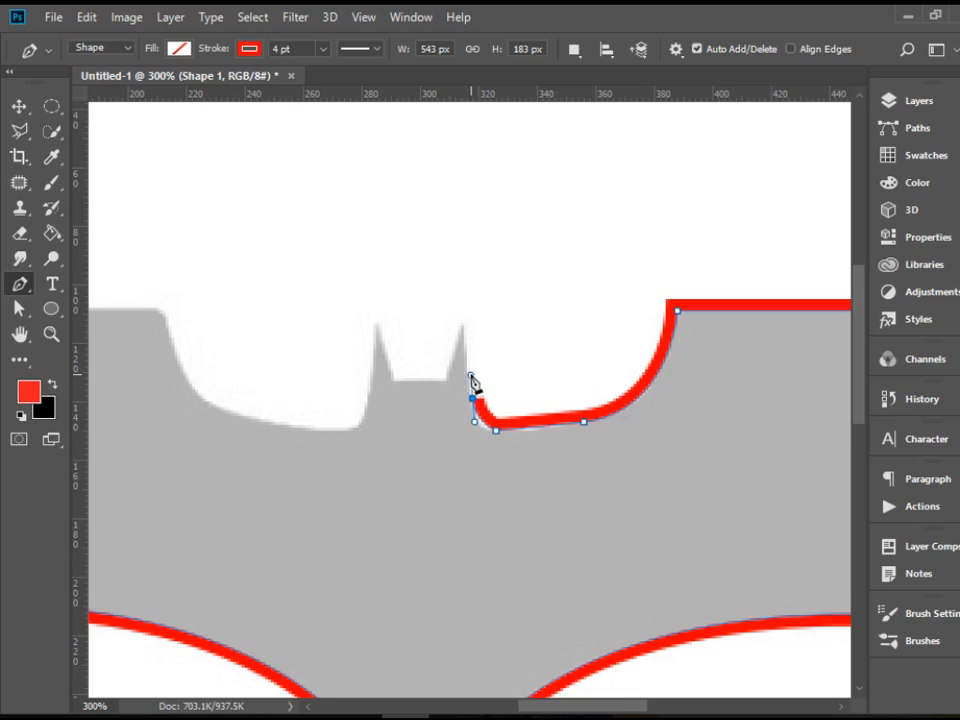
pyautogui.moveTo(472, 398); pyautogui.dragTo(496, 430)
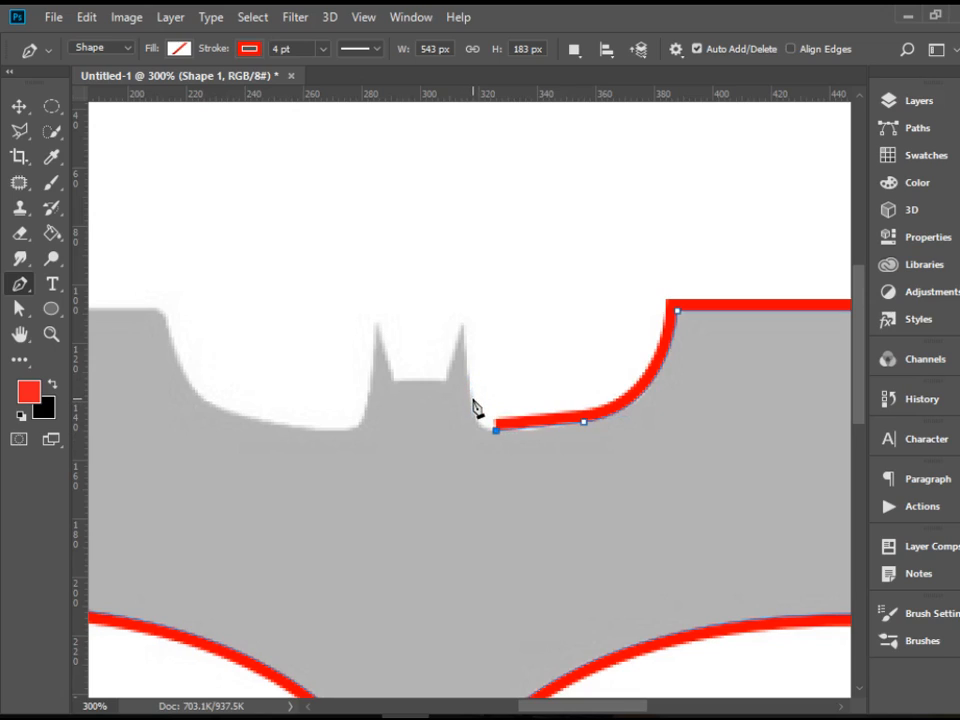
pyautogui.moveTo(496, 432); pyautogui.dragTo(470, 398)
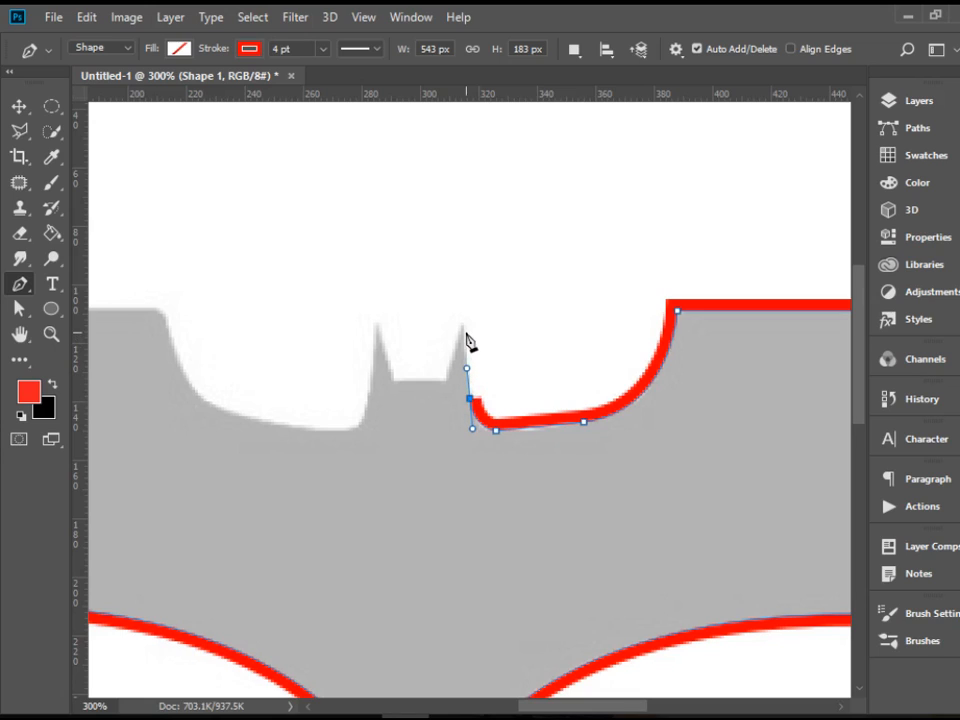
pyautogui.moveTo(464, 332)
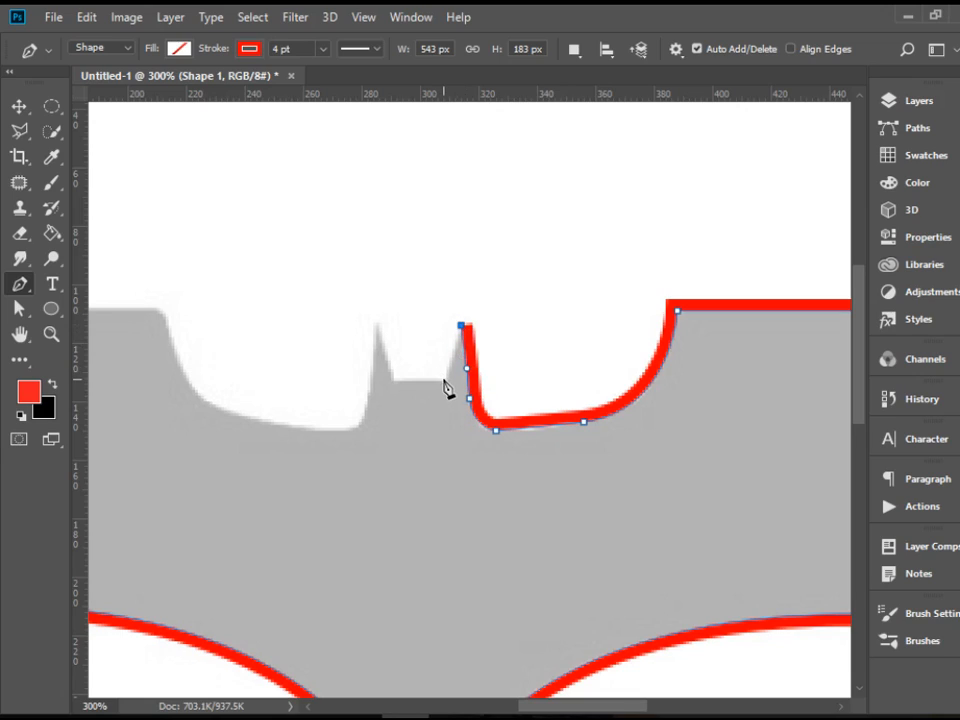
# Step: Run the outline up the right ear, over the left ear and down toward the left shoulder
pyautogui.moveTo(460, 324); pyautogui.dragTo(460, 264)
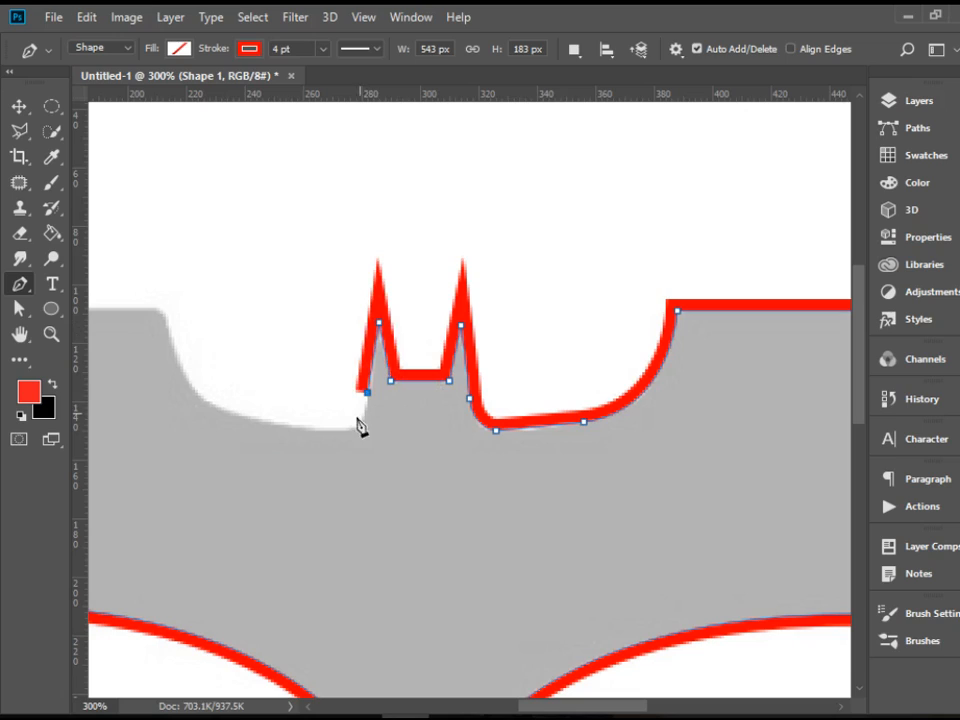
pyautogui.moveTo(364, 432)
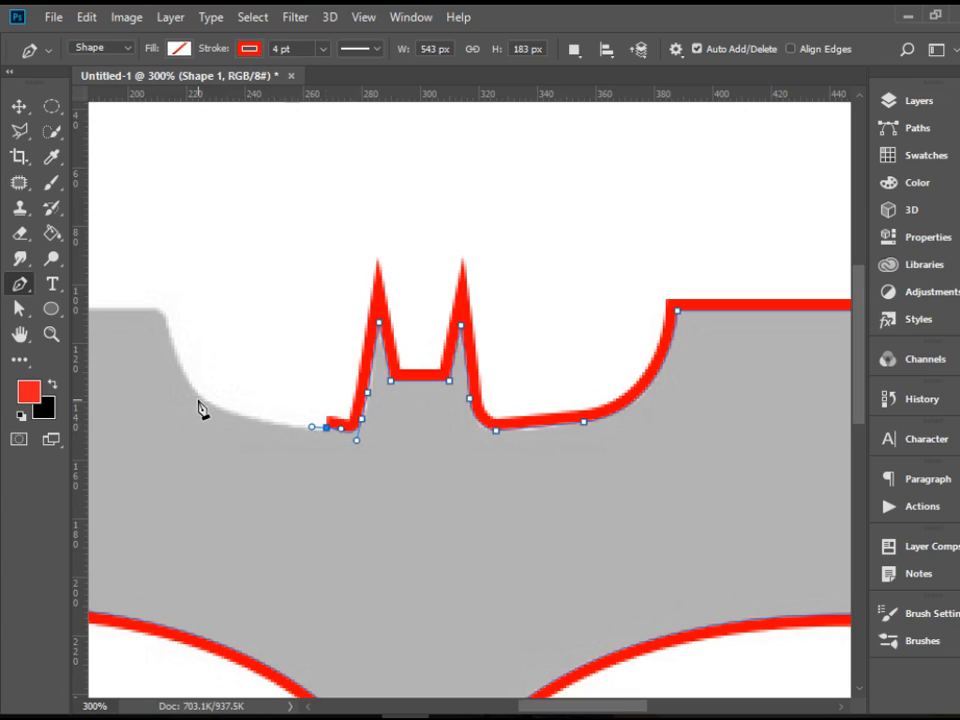
pyautogui.moveTo(324, 424); pyautogui.dragTo(220, 404)
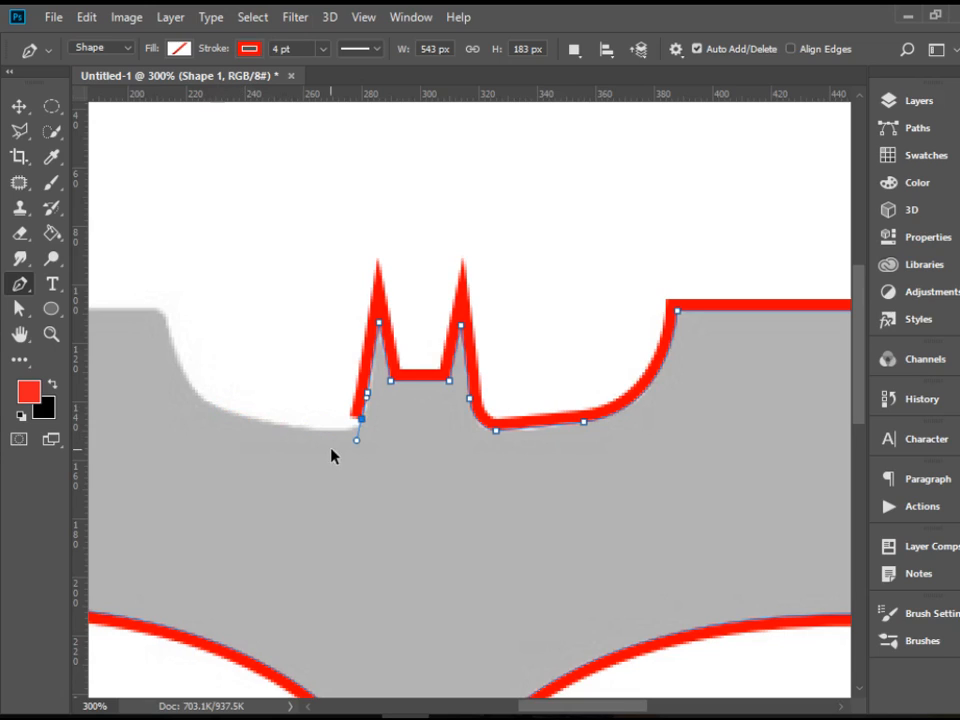
pyautogui.moveTo(356, 440); pyautogui.dragTo(344, 432)
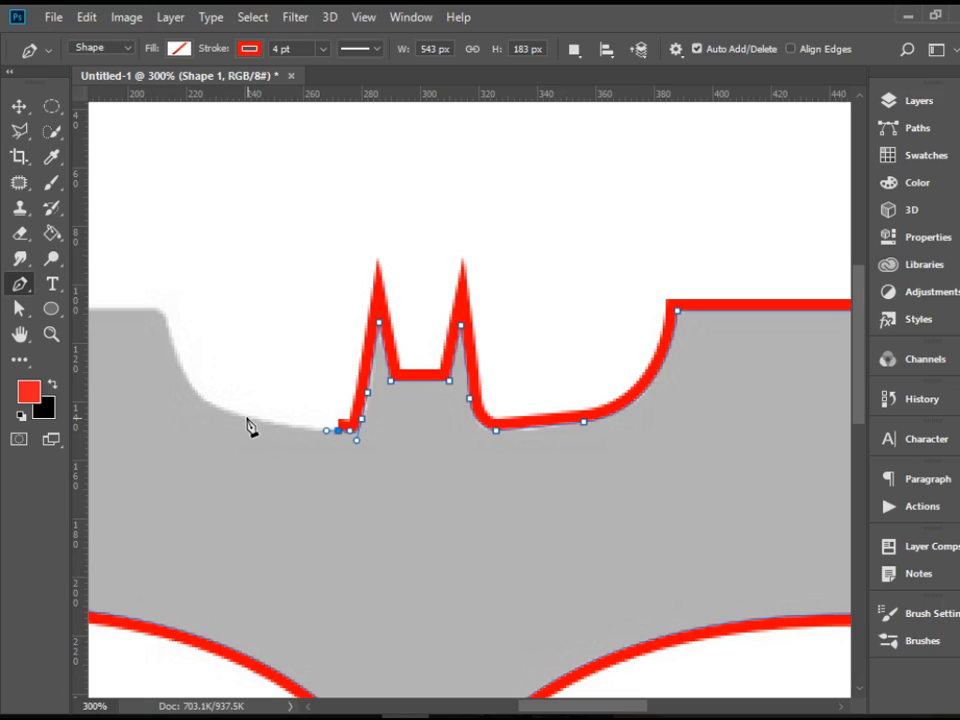
pyautogui.moveTo(340, 424); pyautogui.dragTo(244, 414)
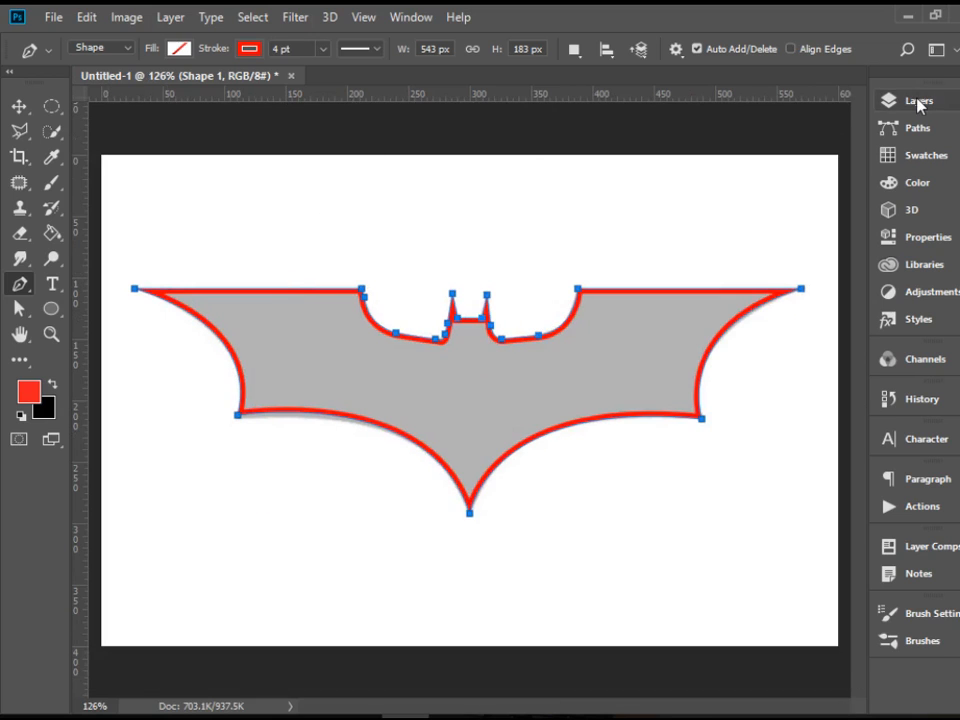
# Step: Show the Layers panel and bring up the traced shape's fill colour swatches
pyautogui.click(916, 100)
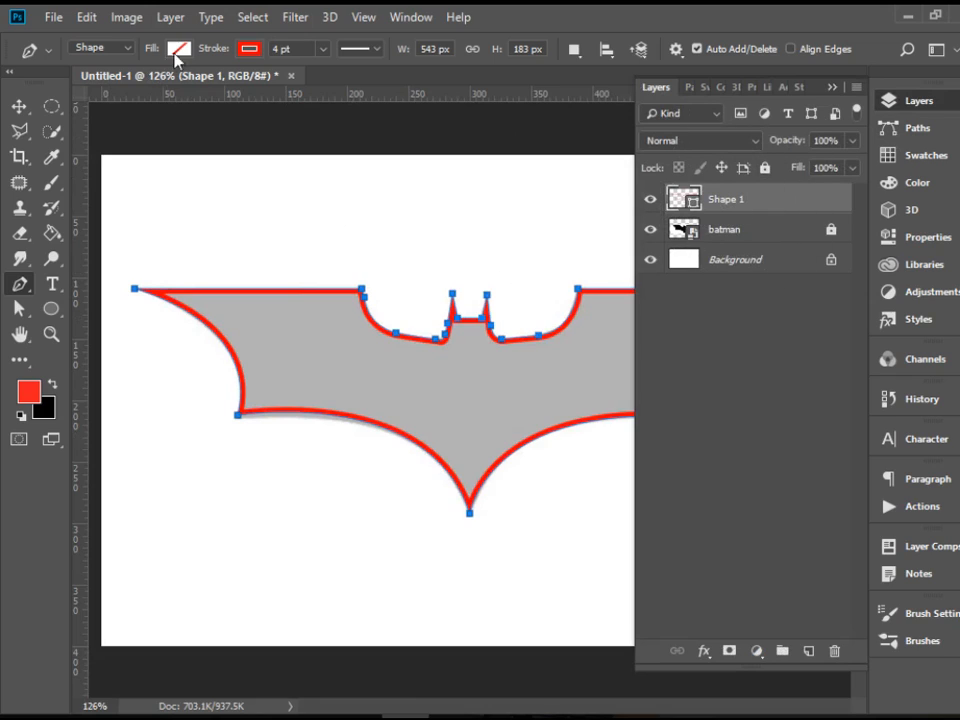
pyautogui.click(180, 48)
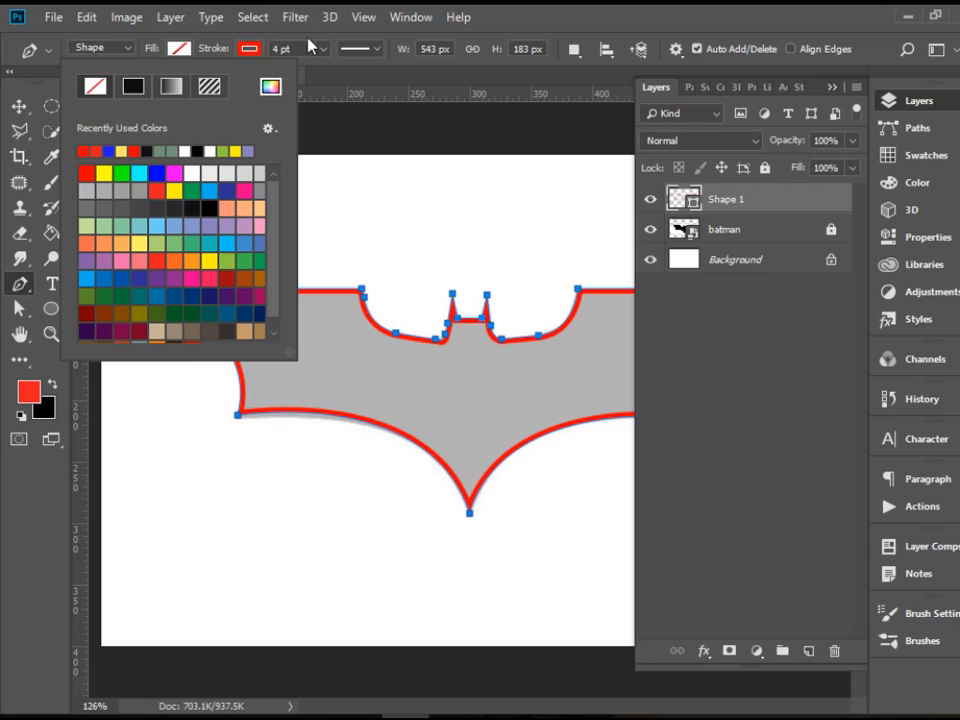